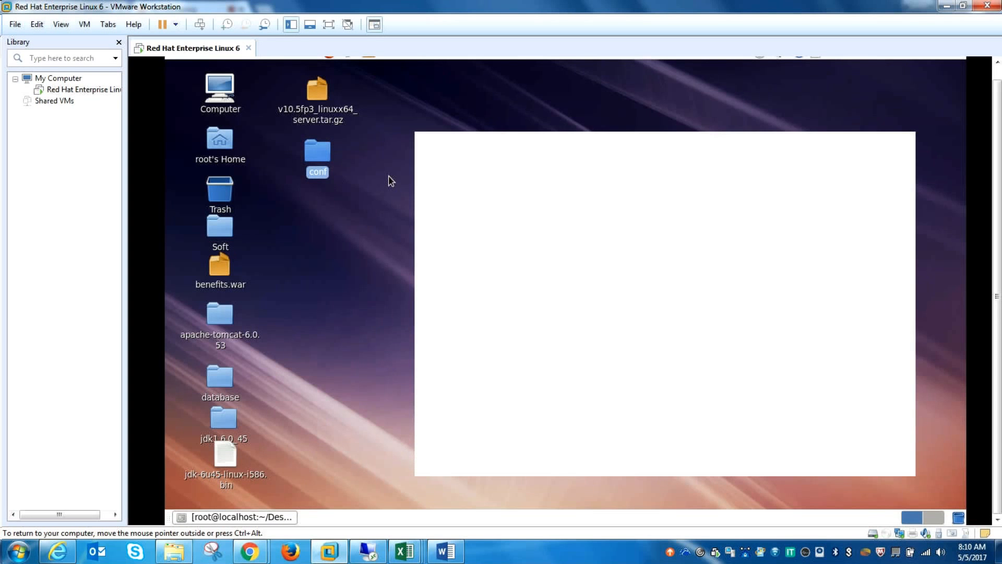
# Open the conf folder from the desktop to list Tomcat's configuration files in Nautilus
pyautogui.doubleClick(318, 156)
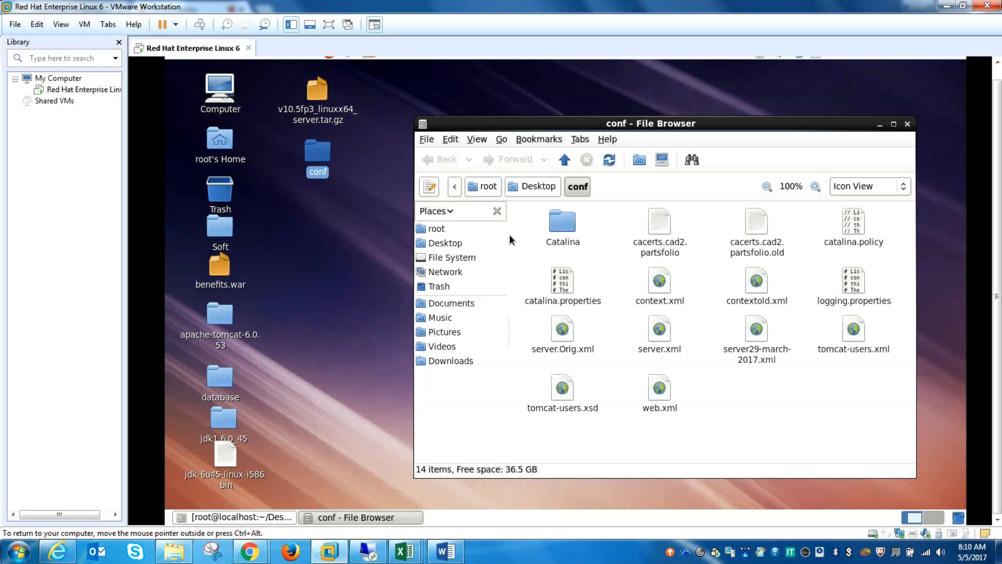
pyautogui.moveTo(518, 226)
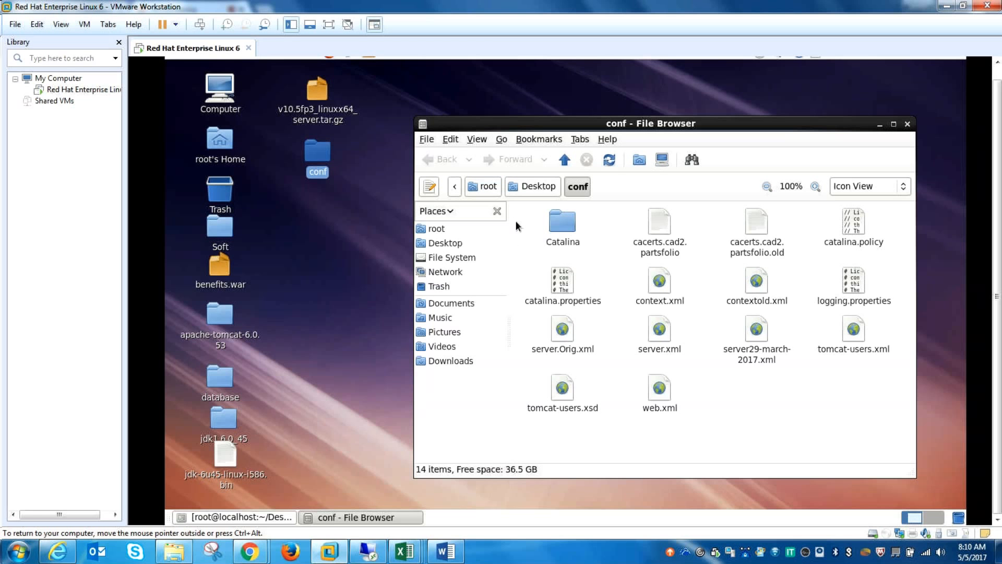
# Cancel the 'Shut down this system now?' prompt and switch the RHEL guest to full screen
pyautogui.press('ctrl+alt+delete')
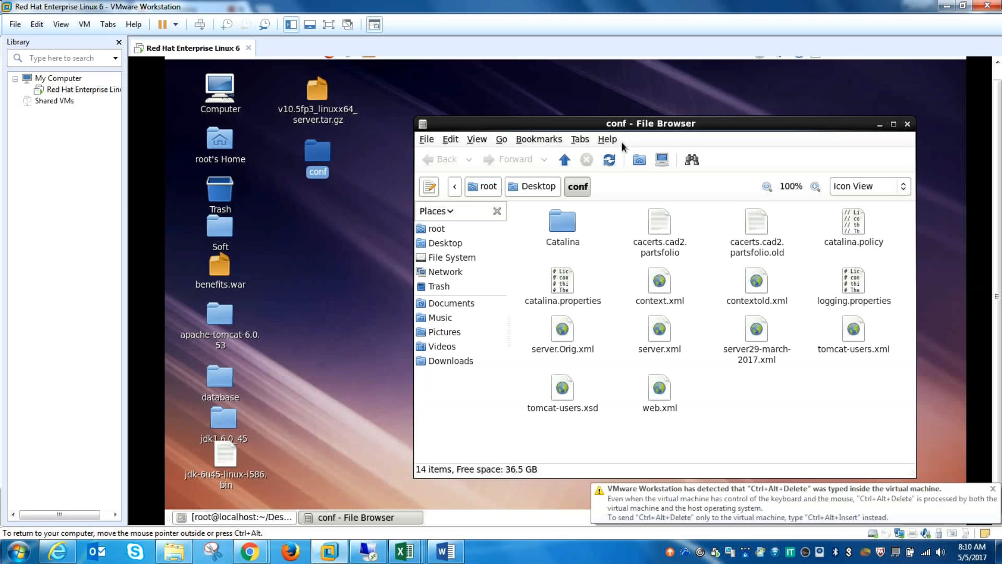
pyautogui.press('ctrl+alt+delete')
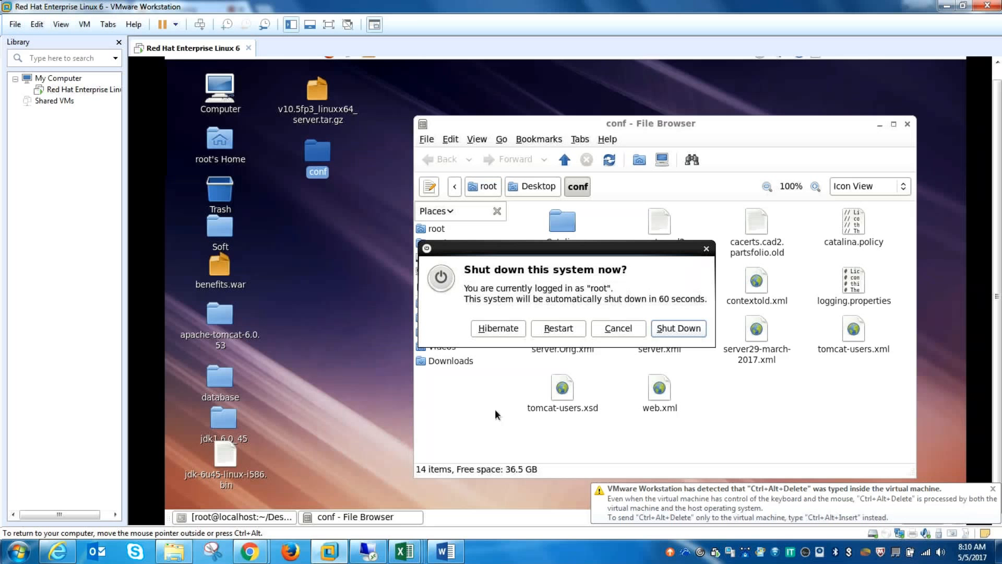
pyautogui.click(617, 328)
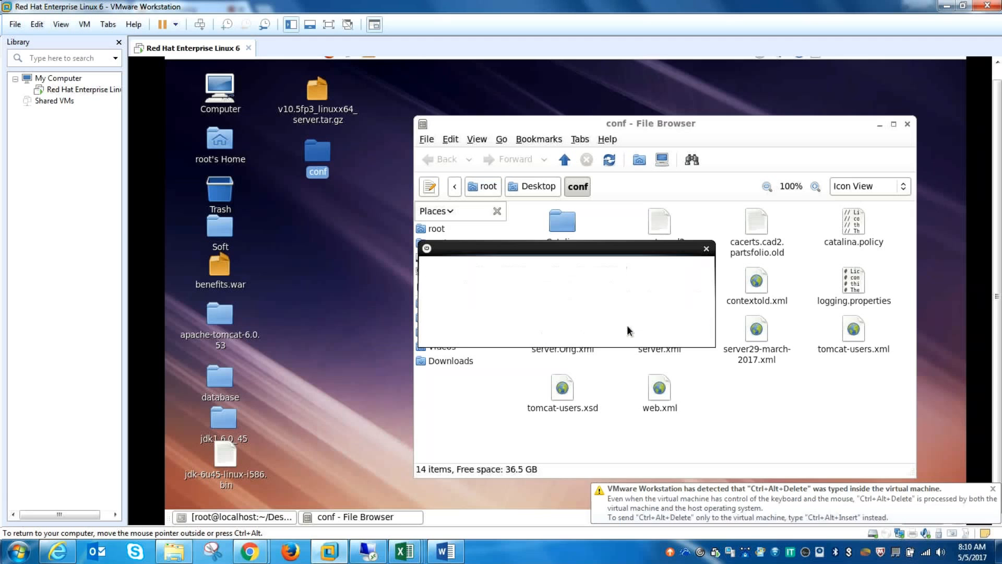
pyautogui.click(706, 249)
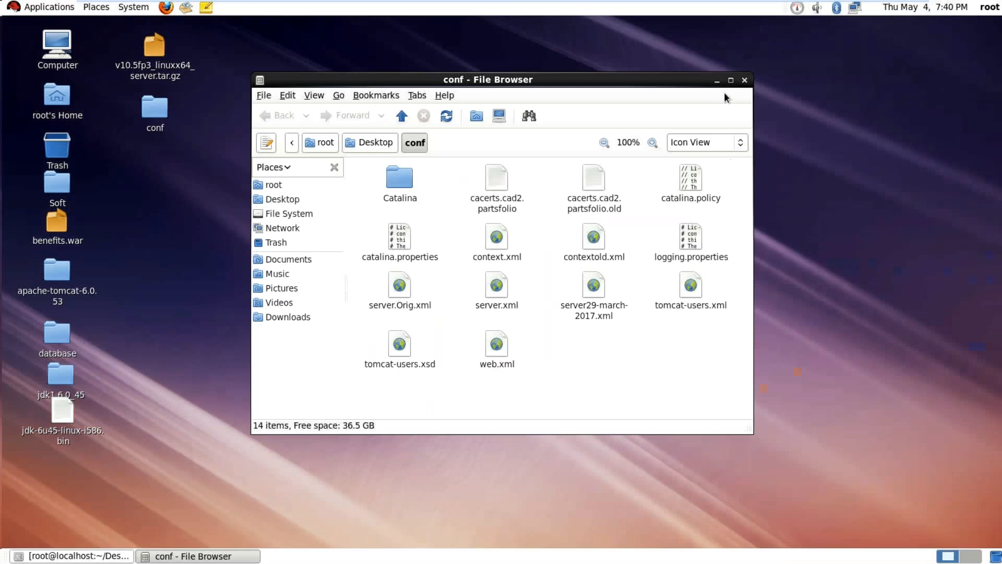
# Maximize the conf window and open context.xml in vi from the terminal
pyautogui.click(731, 80)
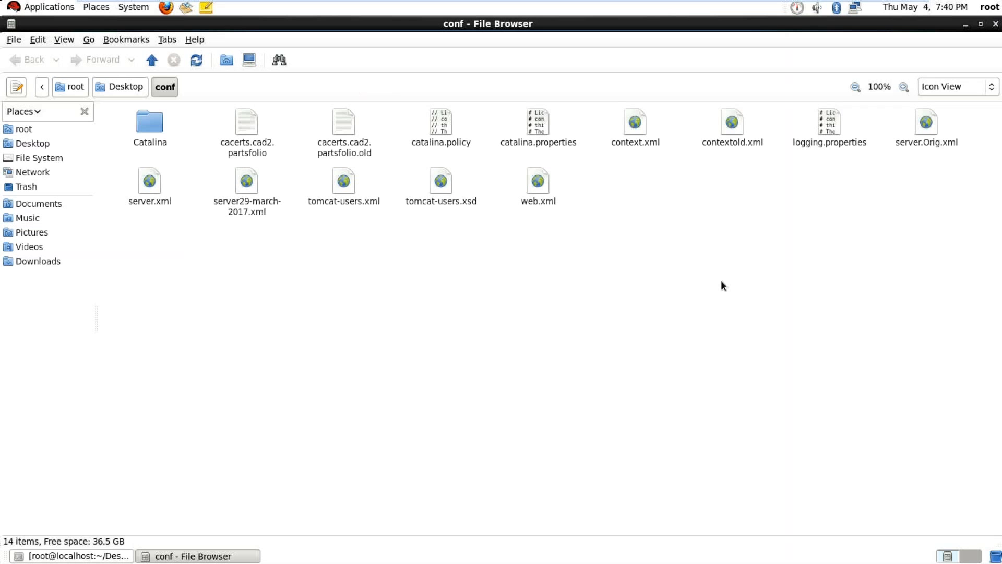
pyautogui.moveTo(659, 275)
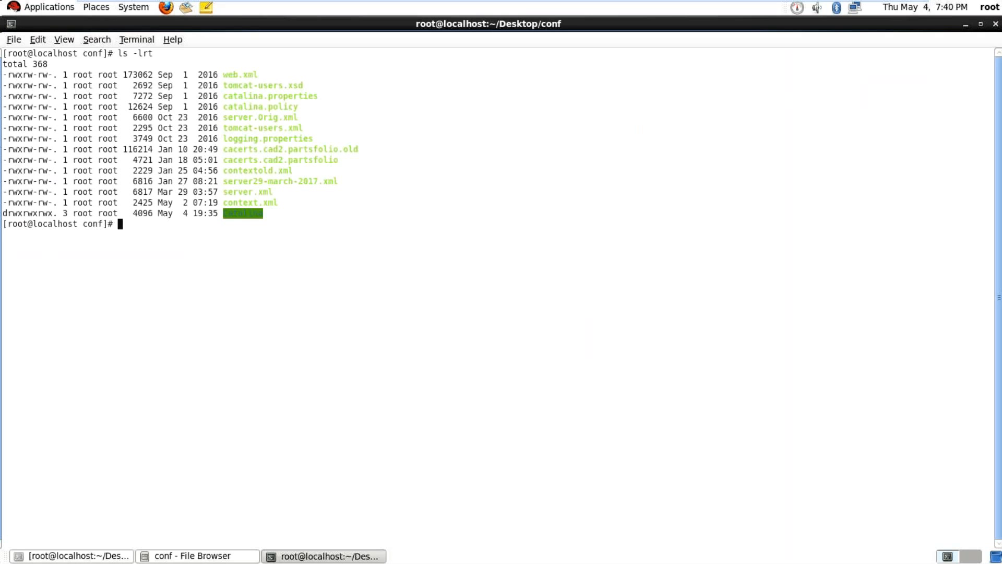
pyautogui.write('vi c')
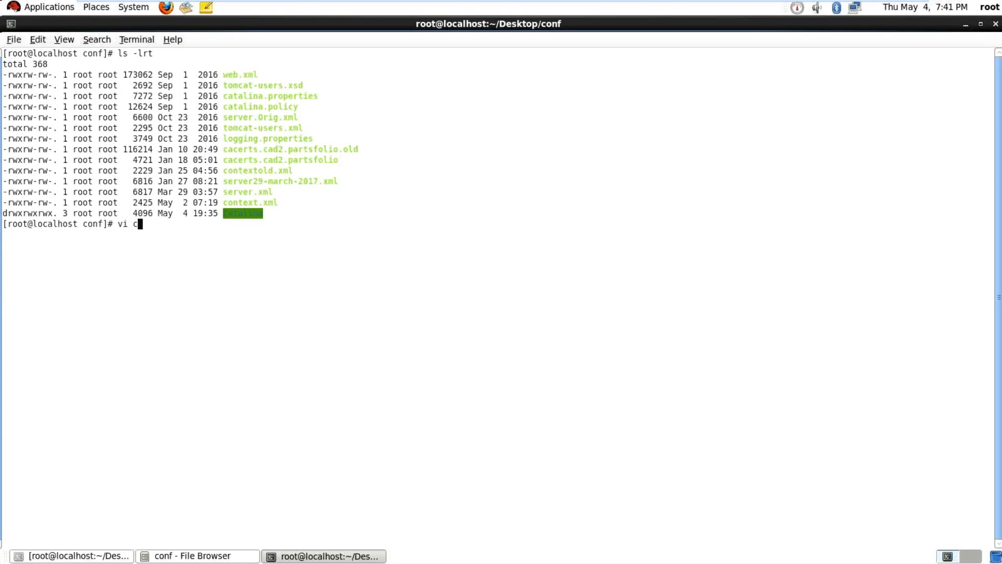
pyautogui.write('ontext.')
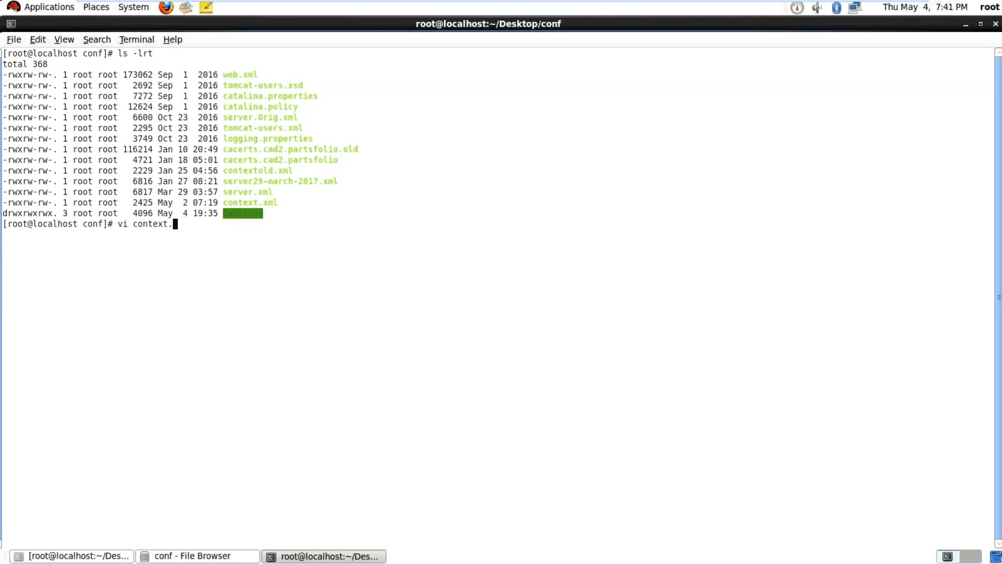
pyautogui.write('xml')
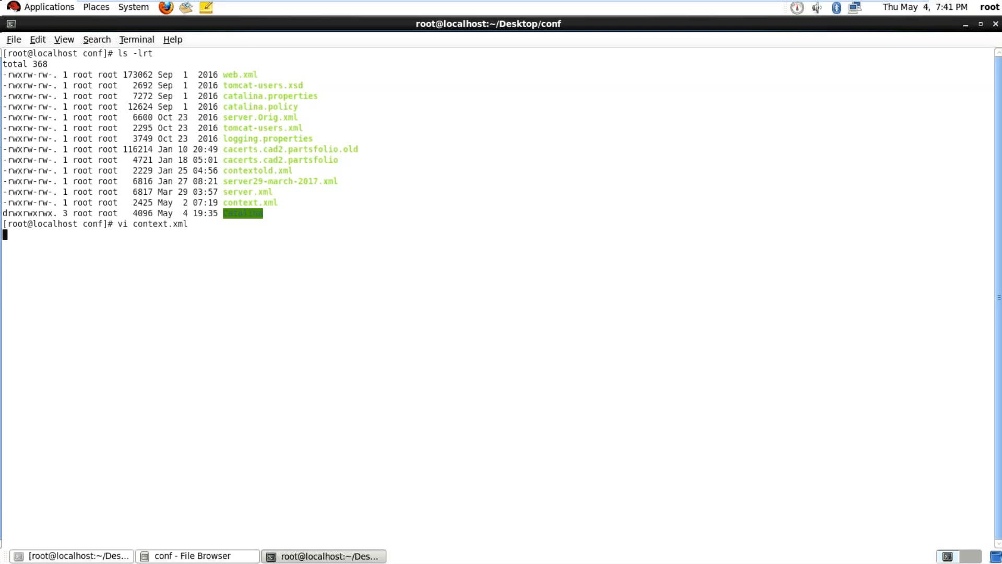
pyautogui.press('Return')
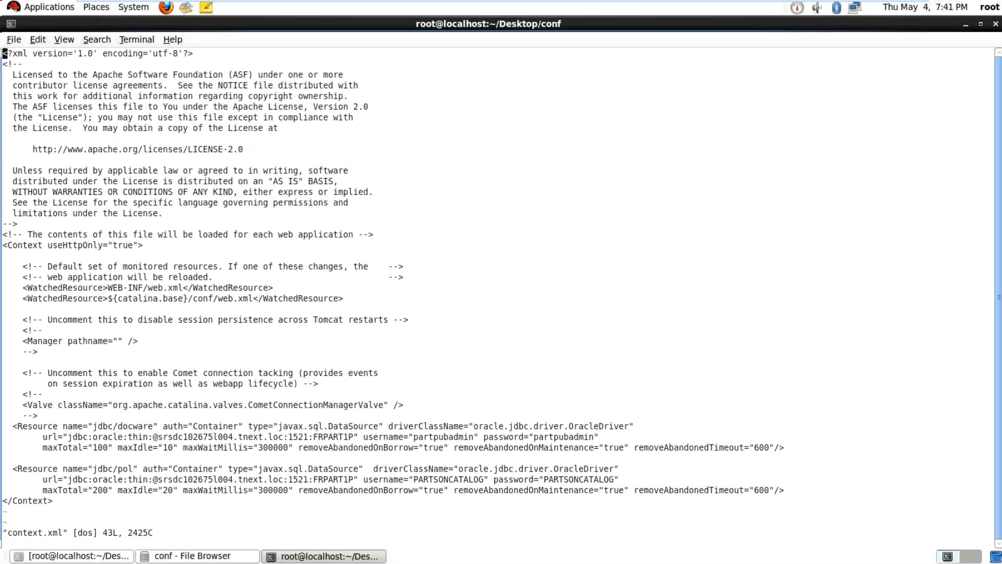
pyautogui.press('i')
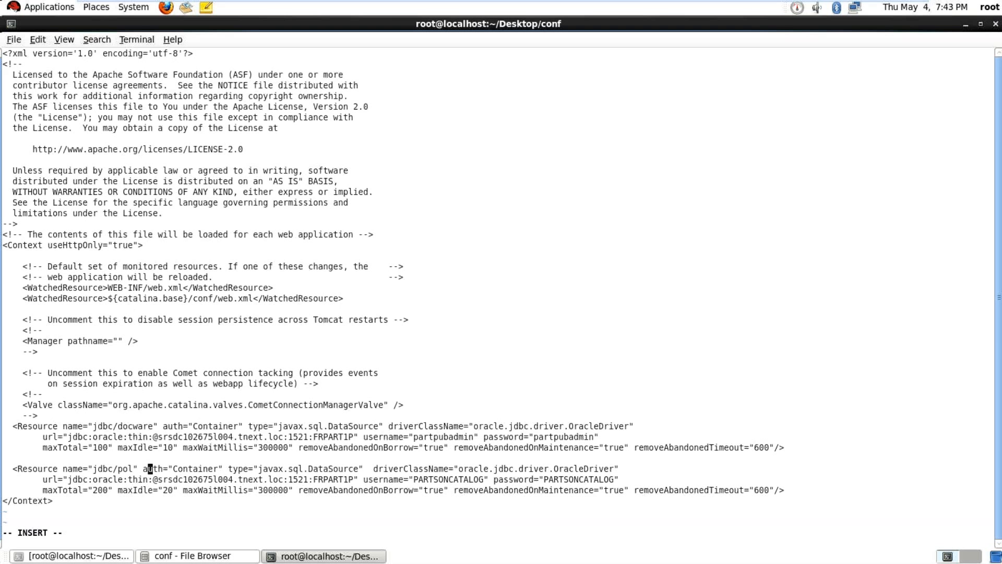
pyautogui.moveTo(157, 469)
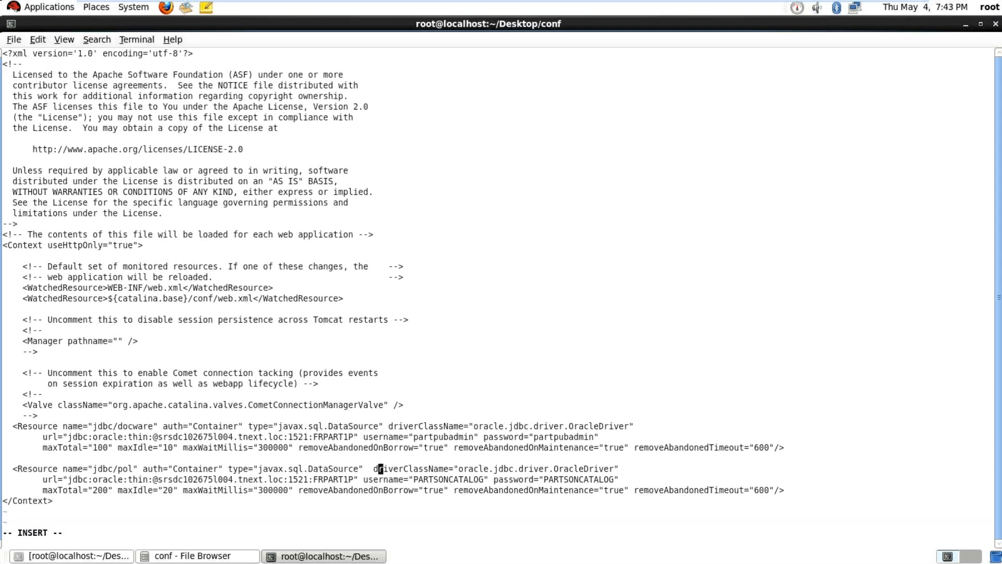
pyautogui.moveTo(446, 468)
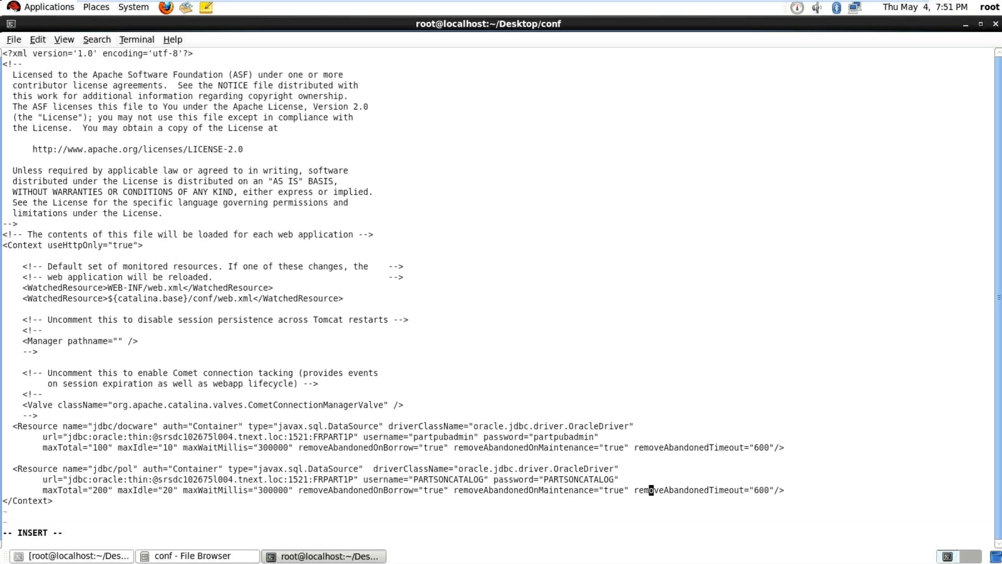
pyautogui.press('Escape')
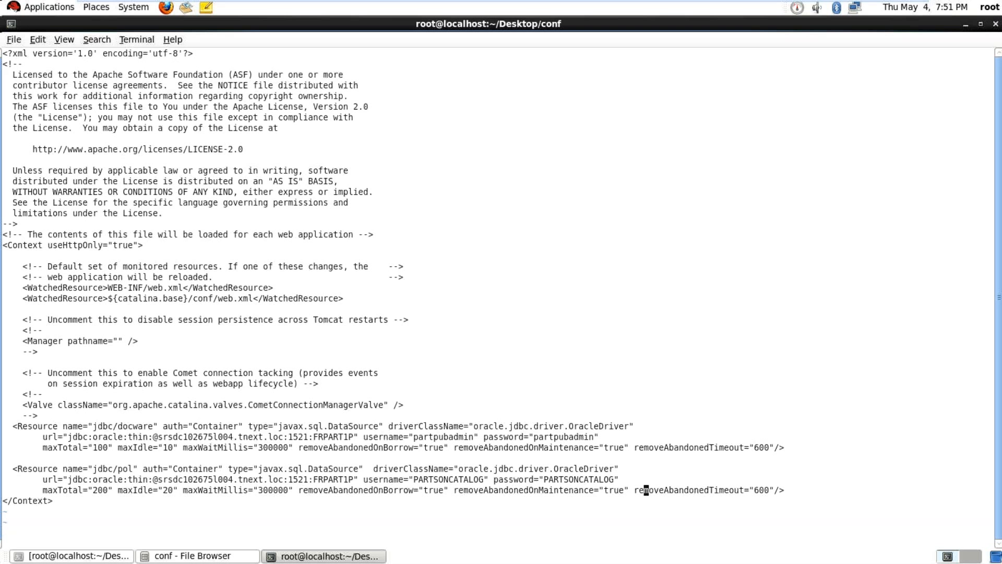